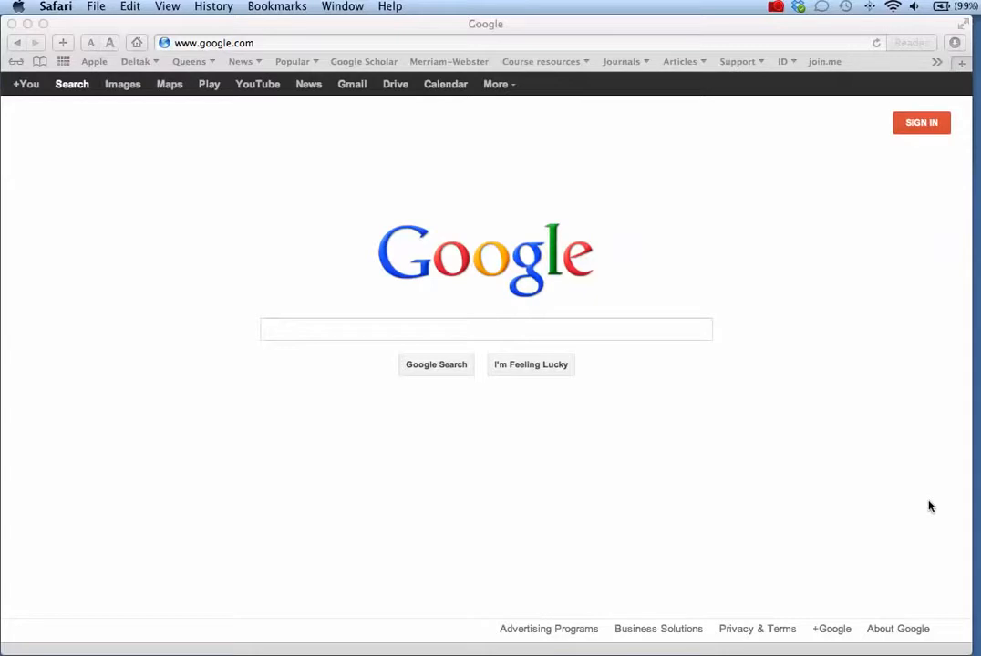
mouse_move(845, 483)
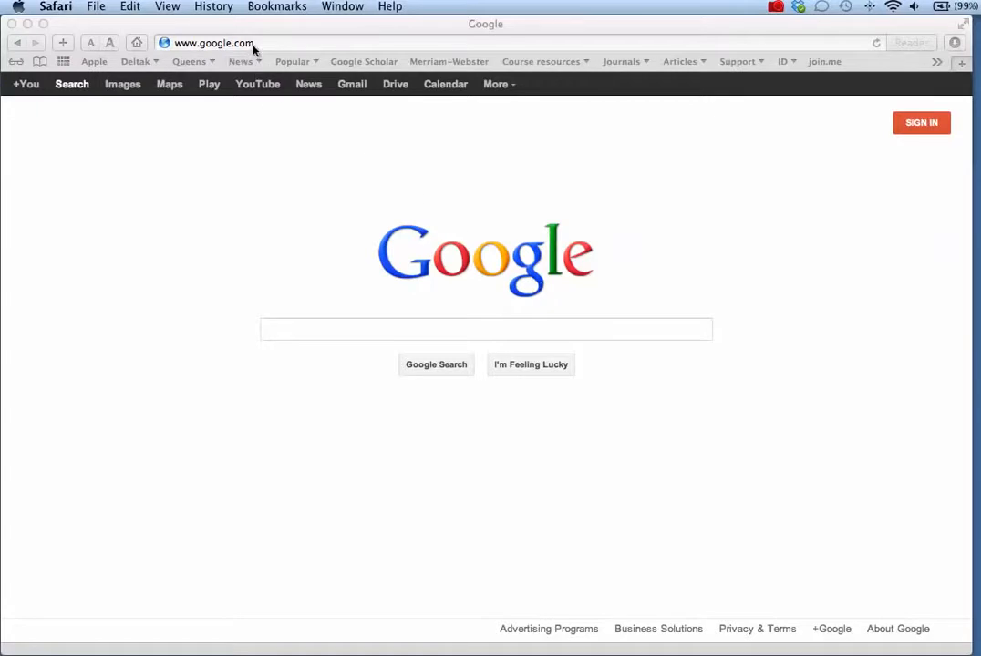
left_click(215, 43)
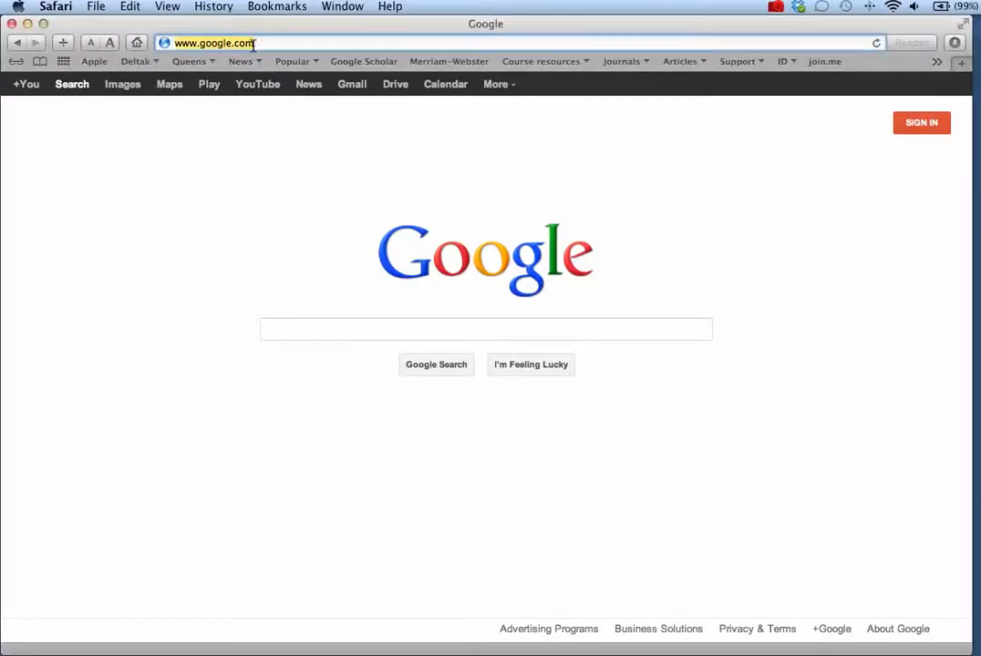
type("www.screencast-o-matic")
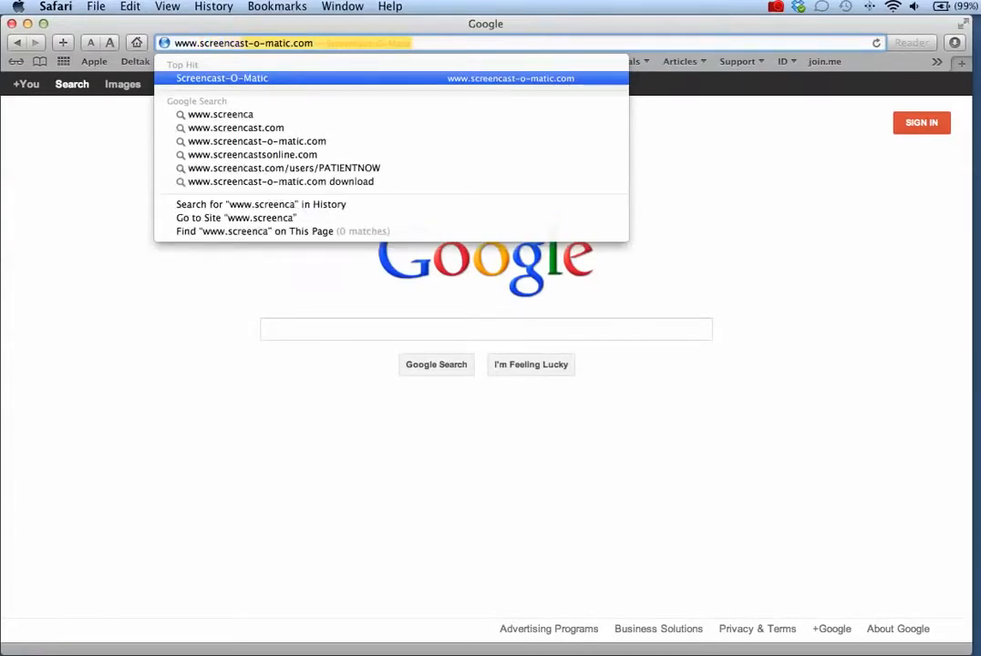
type("www.screencastomatic")
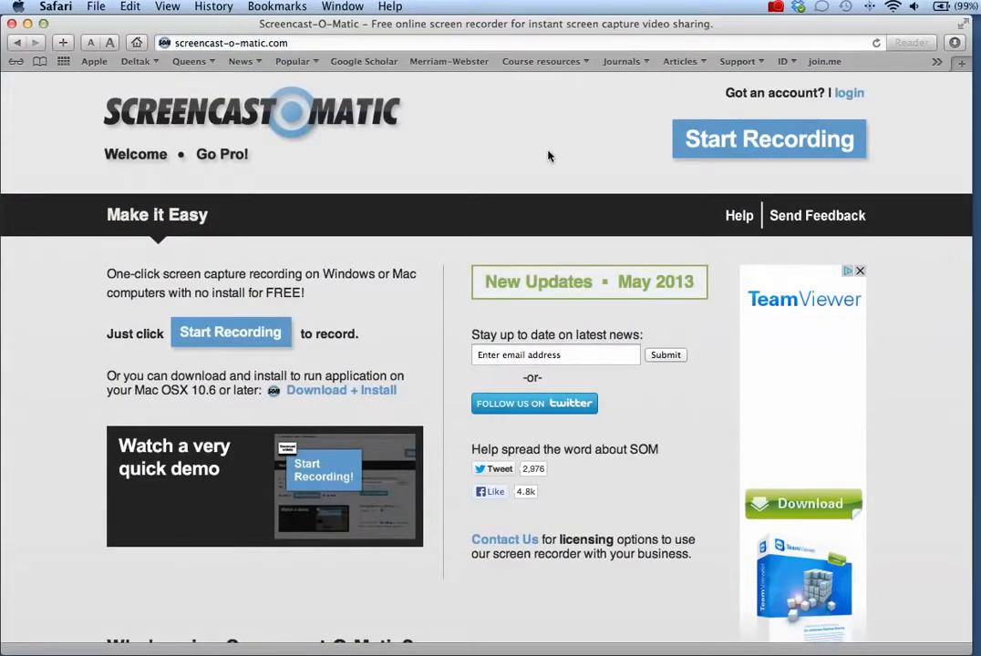
Launch the online recorder via Start Recording and wait until it reports Ready
left_click(769, 139)
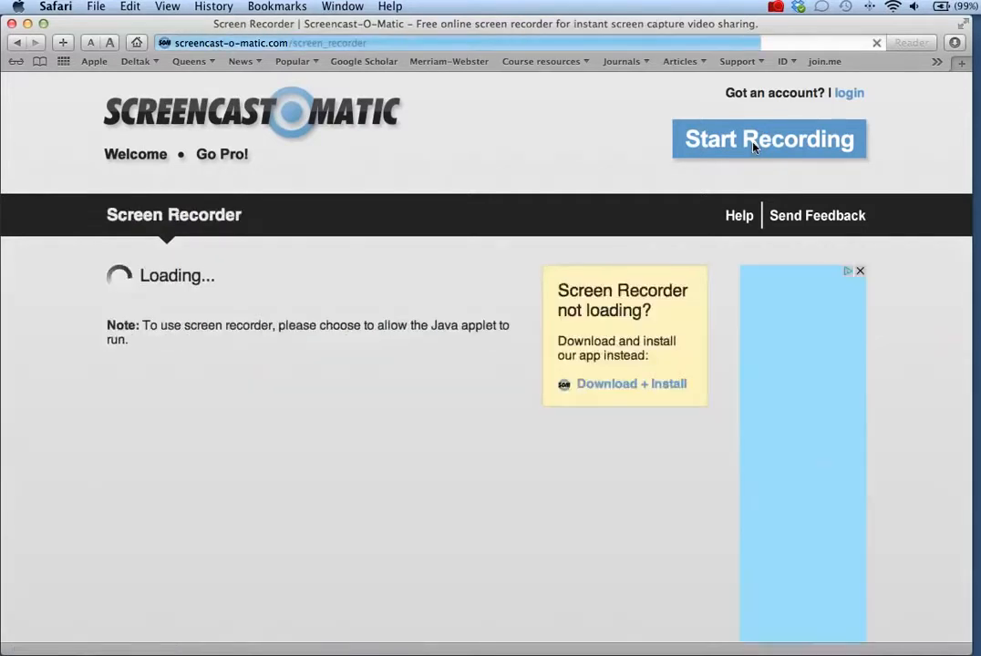
left_click(770, 139)
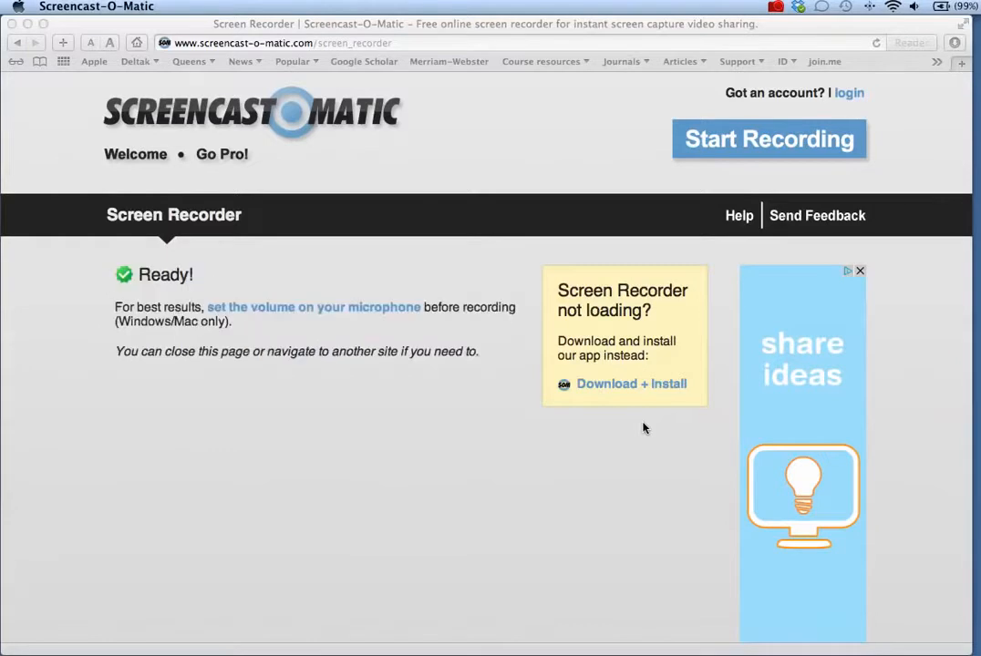
left_click(769, 138)
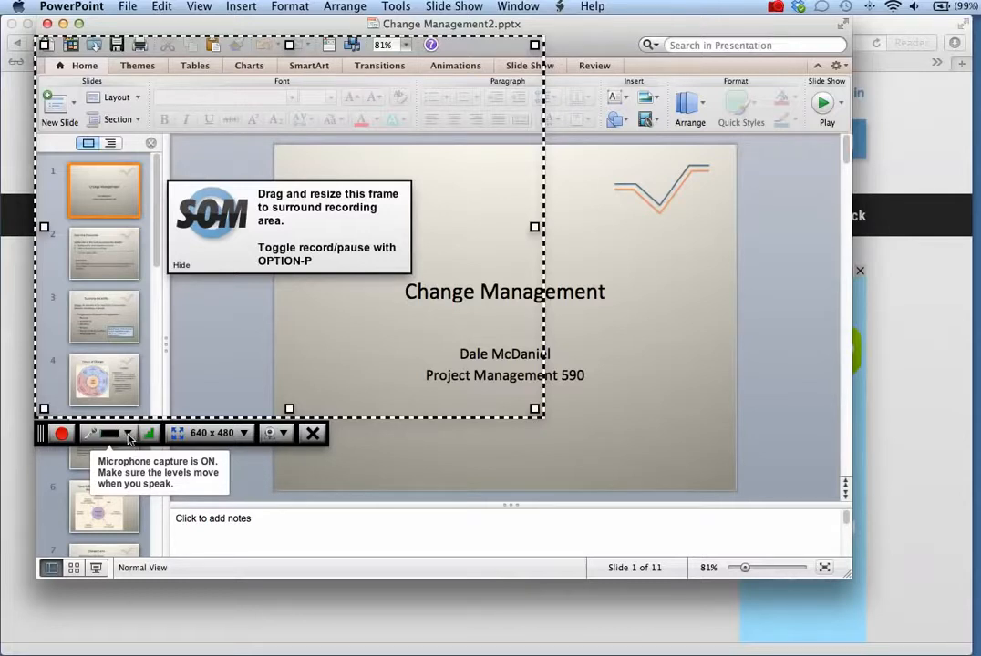
Select the Logitech USB Headset as microphone input and accept its volume level
left_click(128, 434)
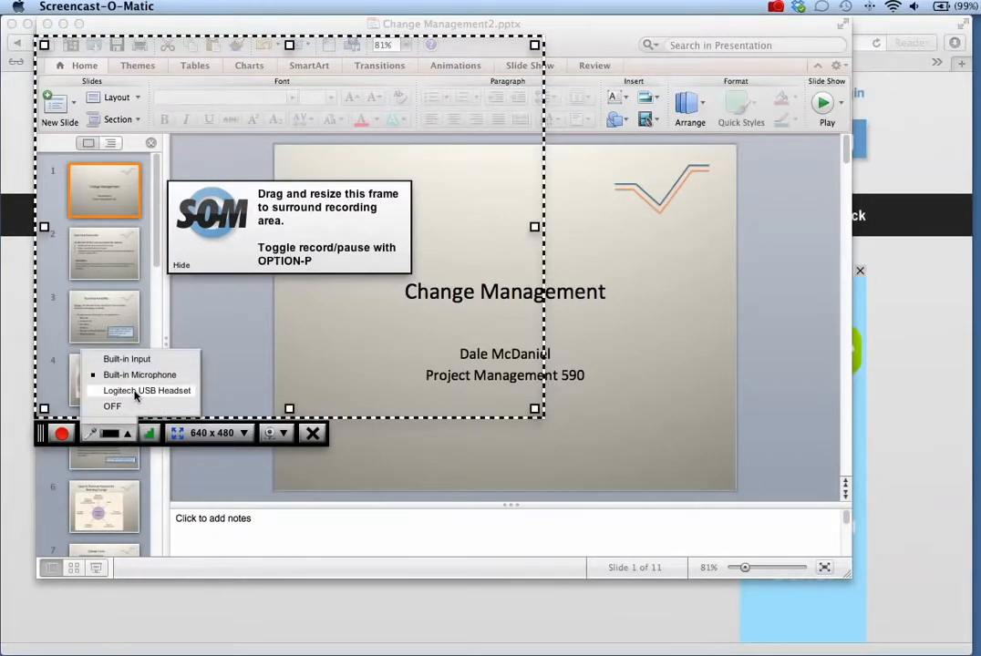
left_click(140, 376)
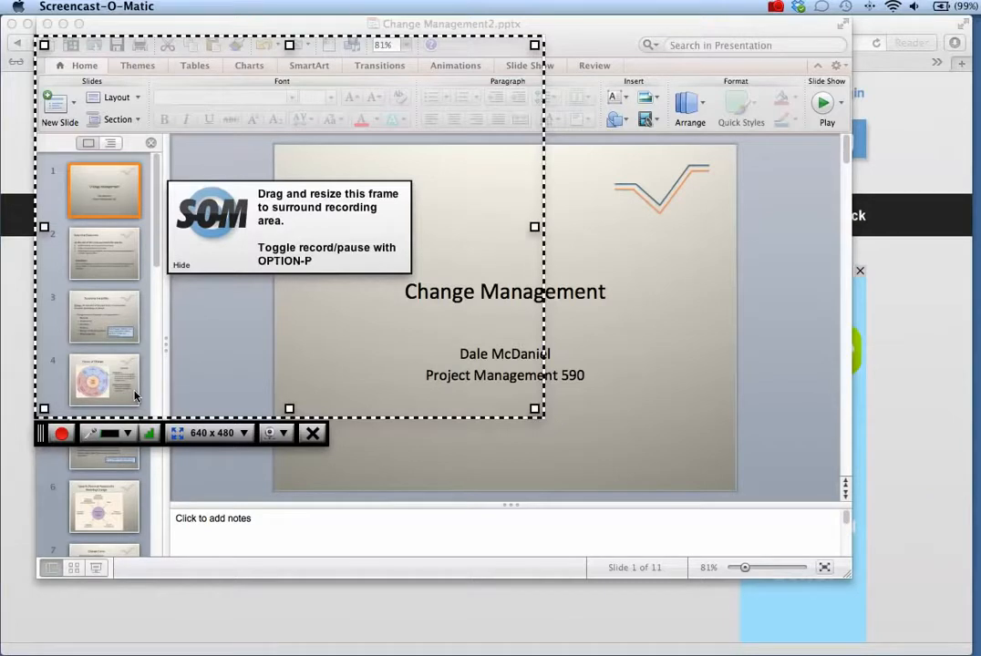
mouse_move(144, 423)
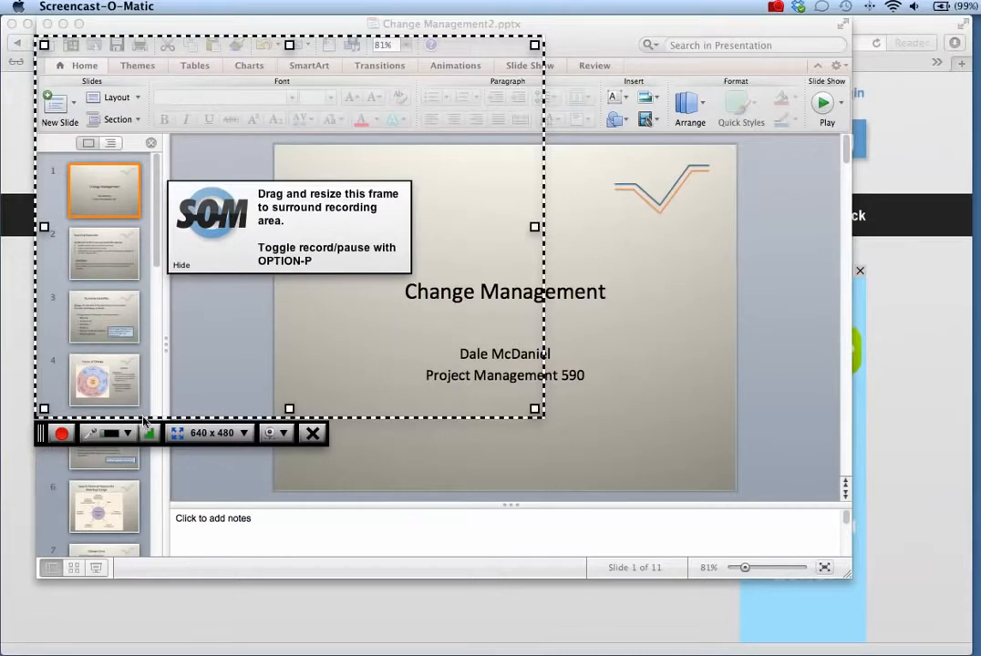
mouse_move(149, 434)
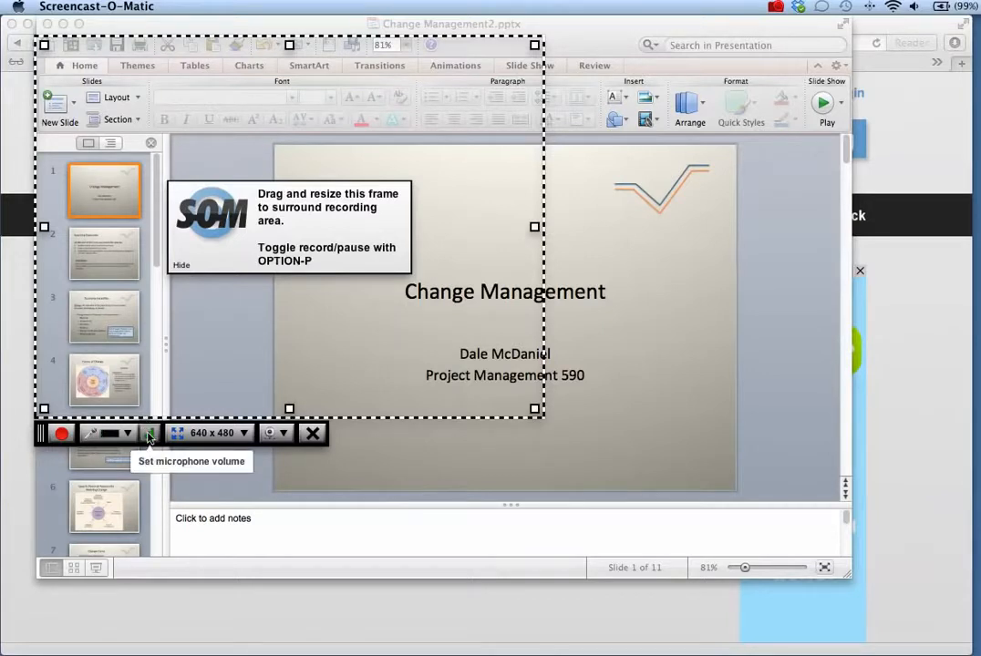
left_click(148, 434)
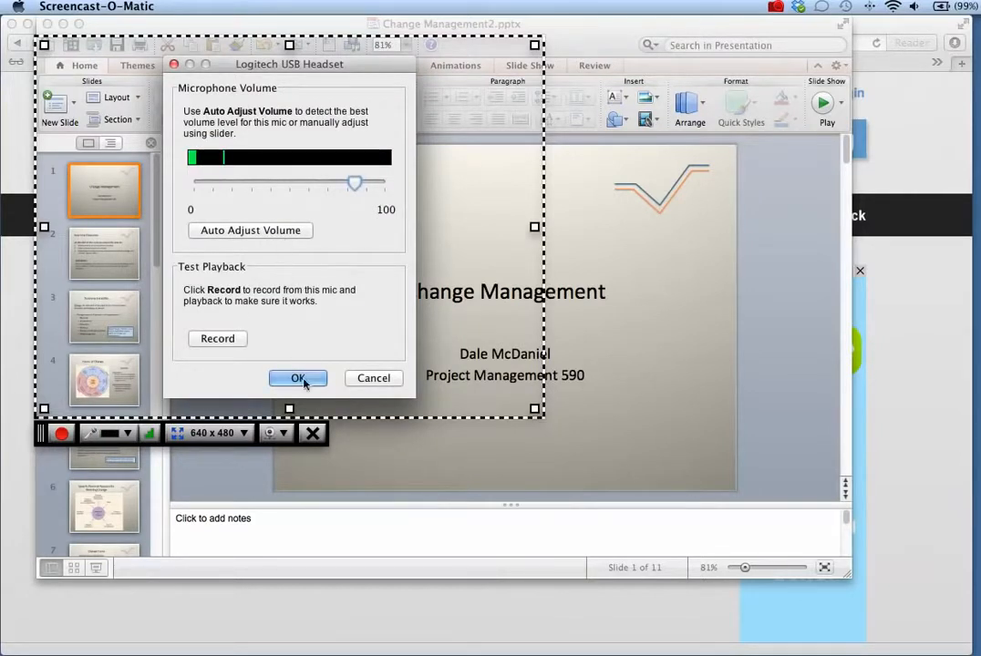
left_click(299, 377)
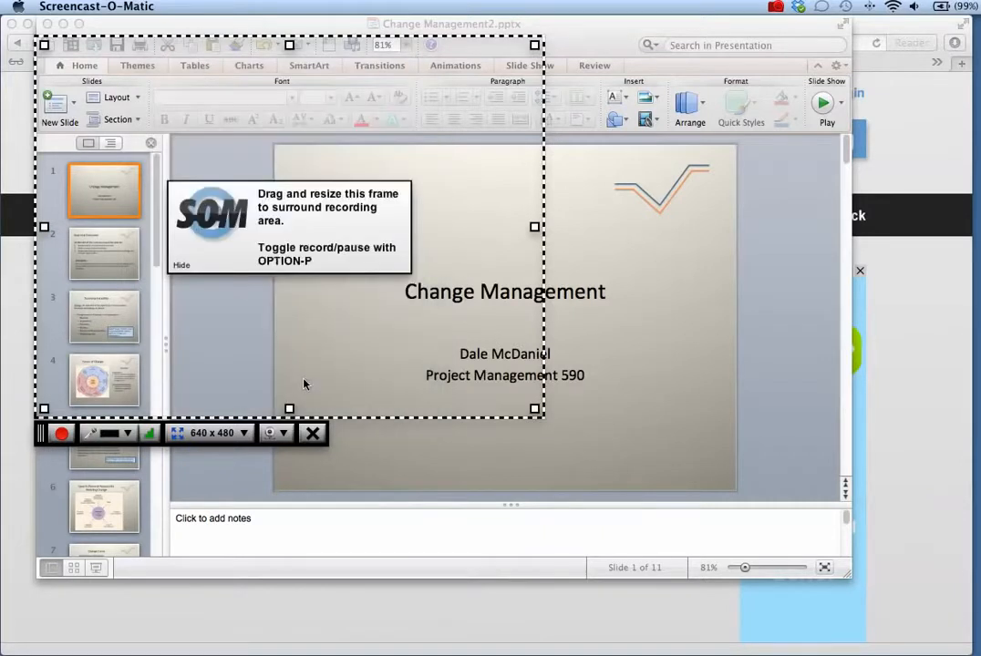
mouse_move(218, 434)
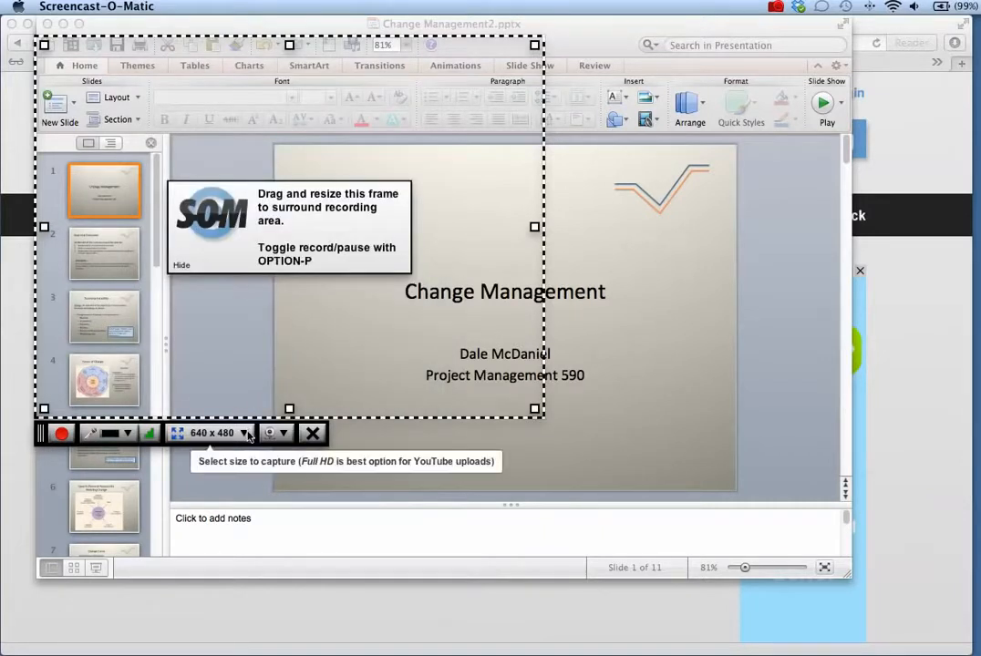
Resize the dashed recording frame to surround just the title slide, about 598 x 446
left_click(242, 434)
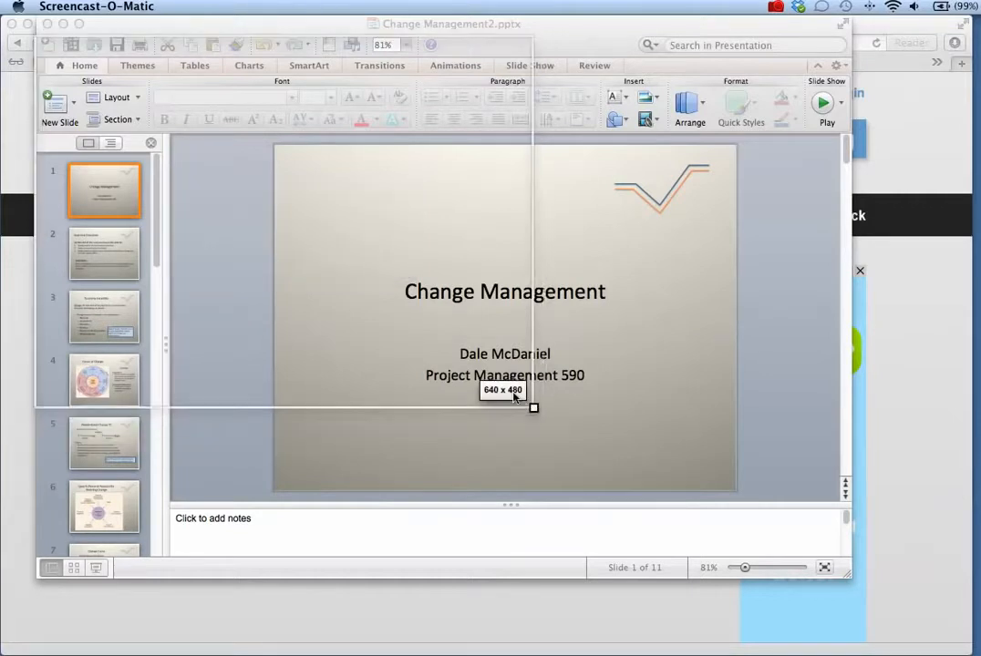
left_click_drag(534, 408, 472, 365)
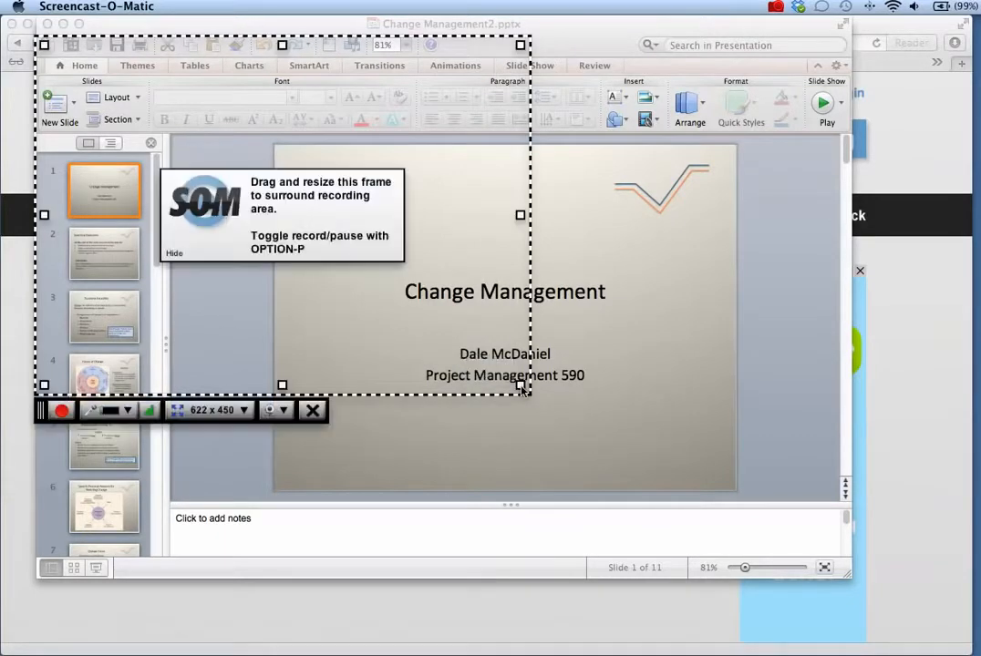
mouse_move(328, 43)
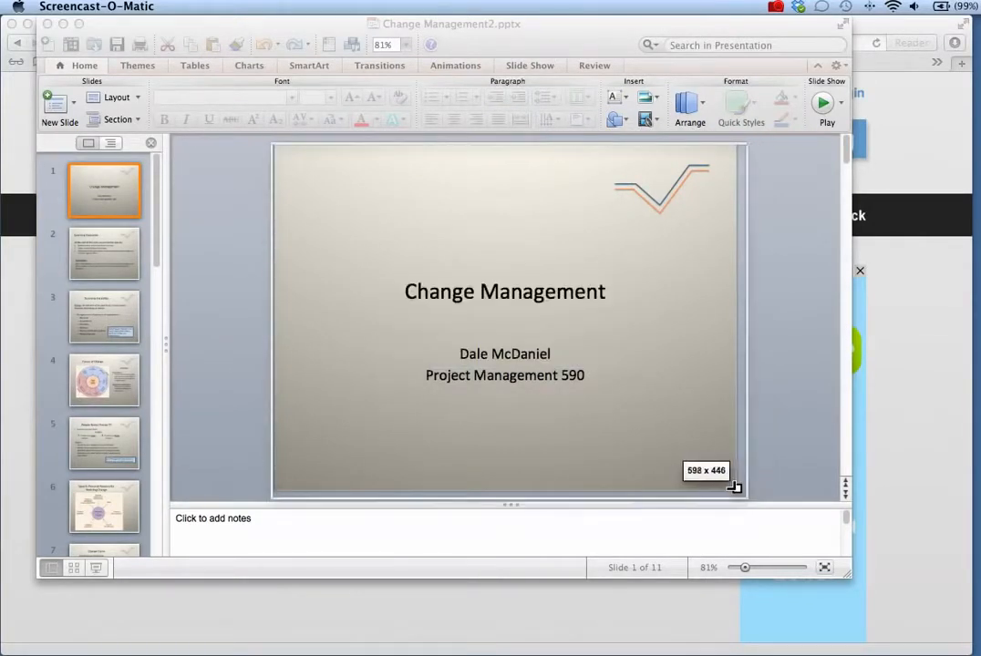
left_click_drag(737, 489, 726, 481)
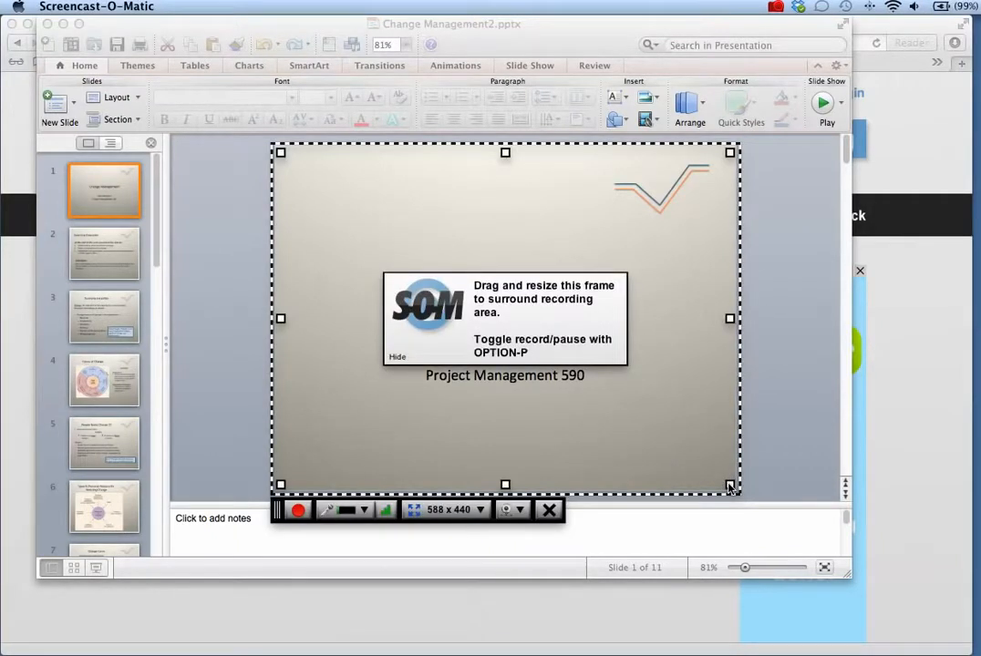
mouse_move(572, 481)
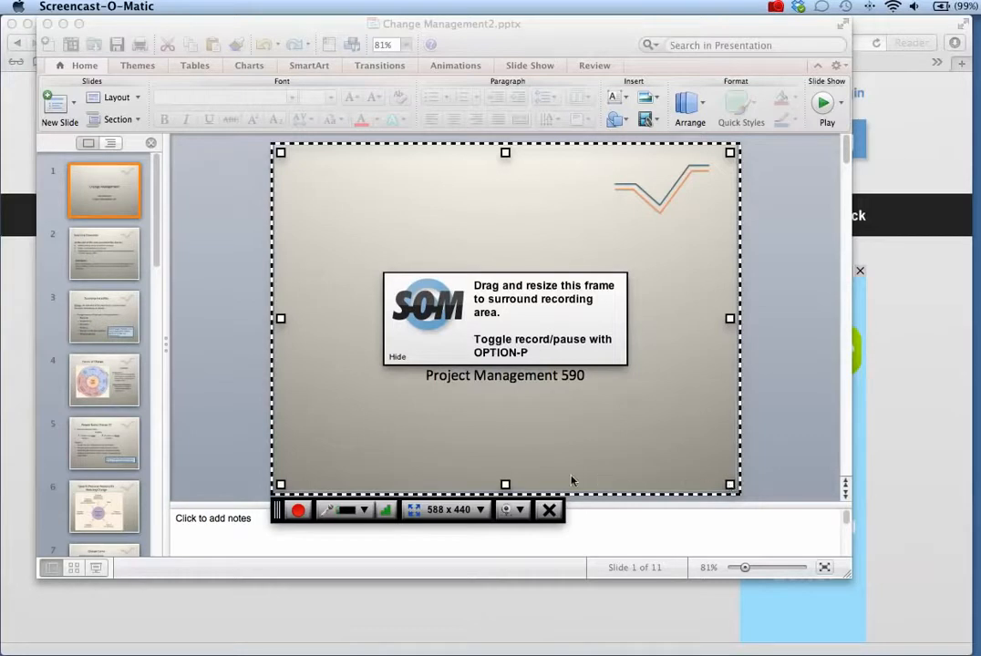
mouse_move(510, 510)
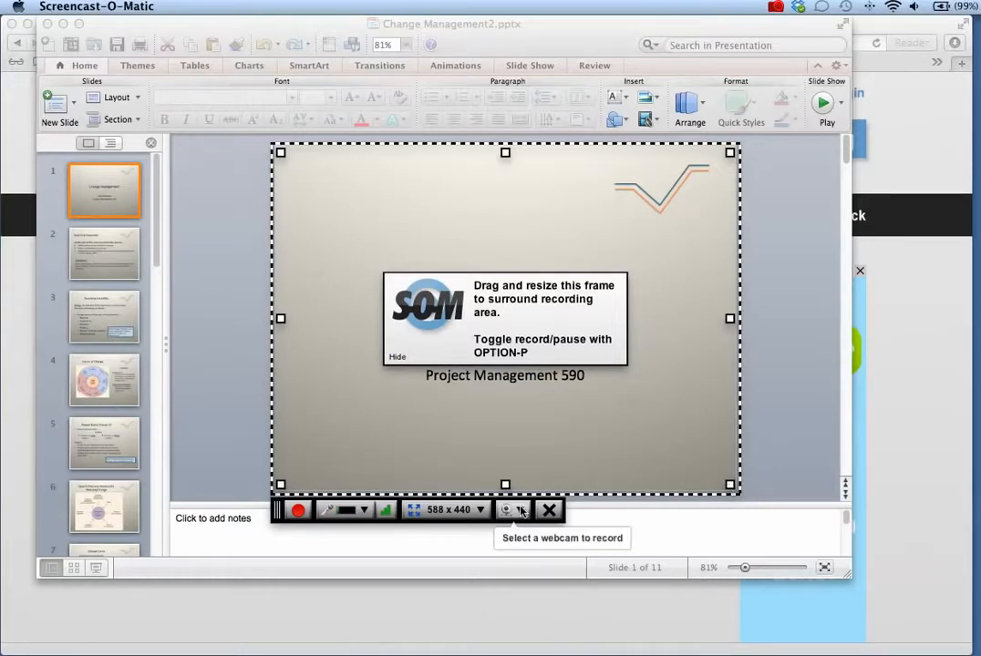
Enable webcam capture and widen the recording frame leftward to about 710 x 440
left_click(514, 510)
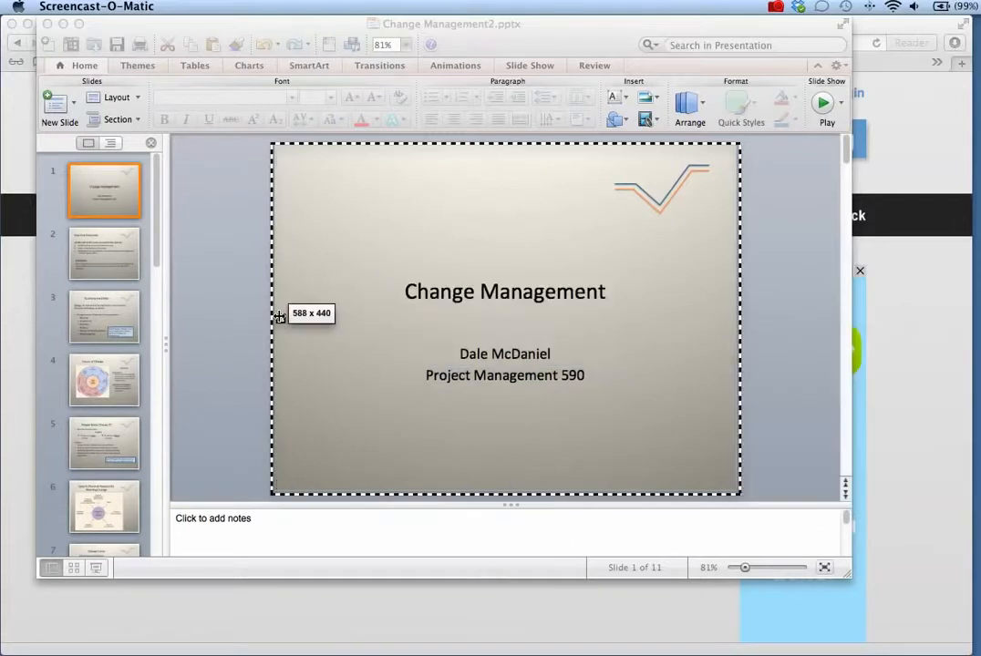
left_click_drag(273, 317, 211, 317)
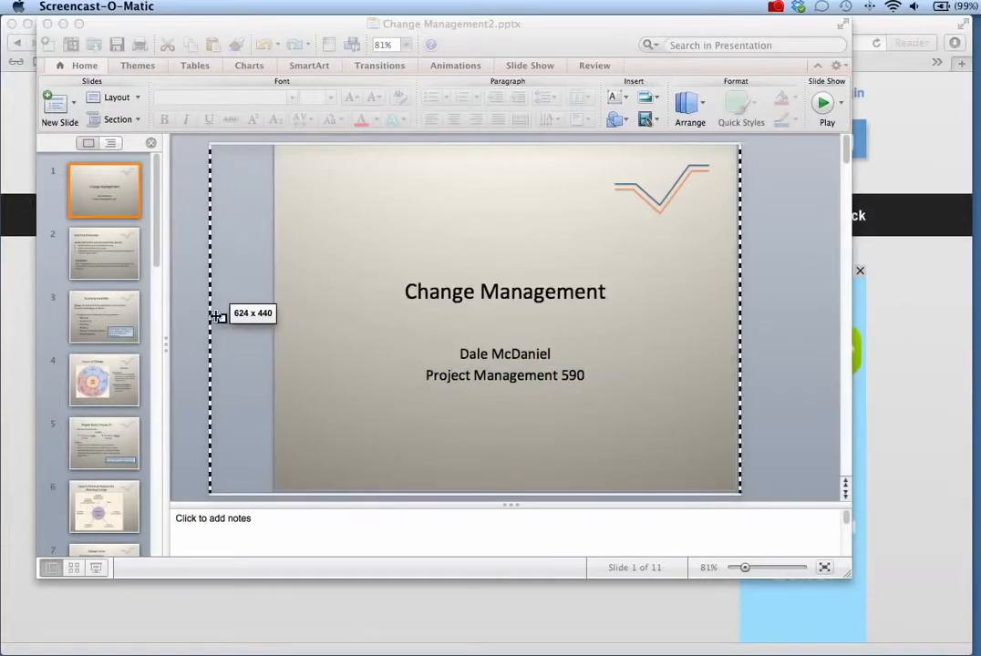
left_click_drag(212, 317, 193, 317)
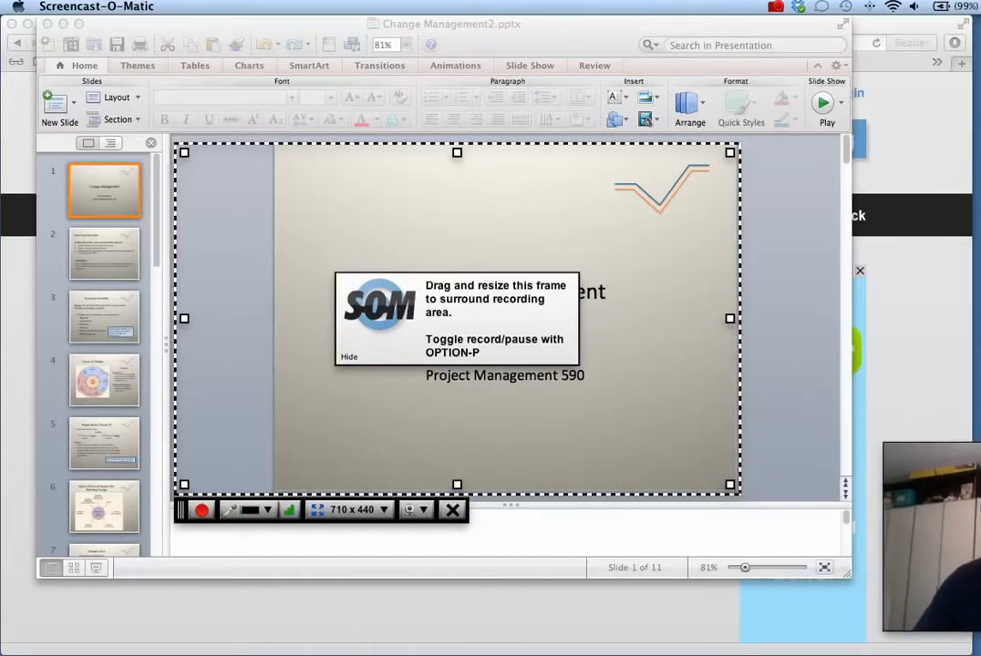
mouse_move(299, 547)
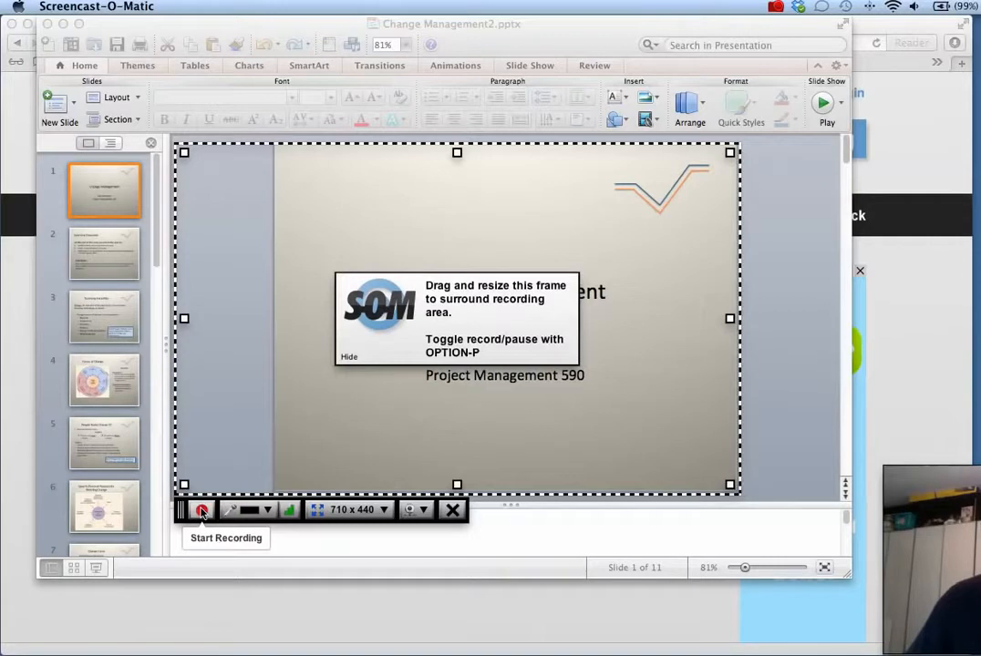
Start recording the framed slide with the webcam picture showing
left_click(200, 510)
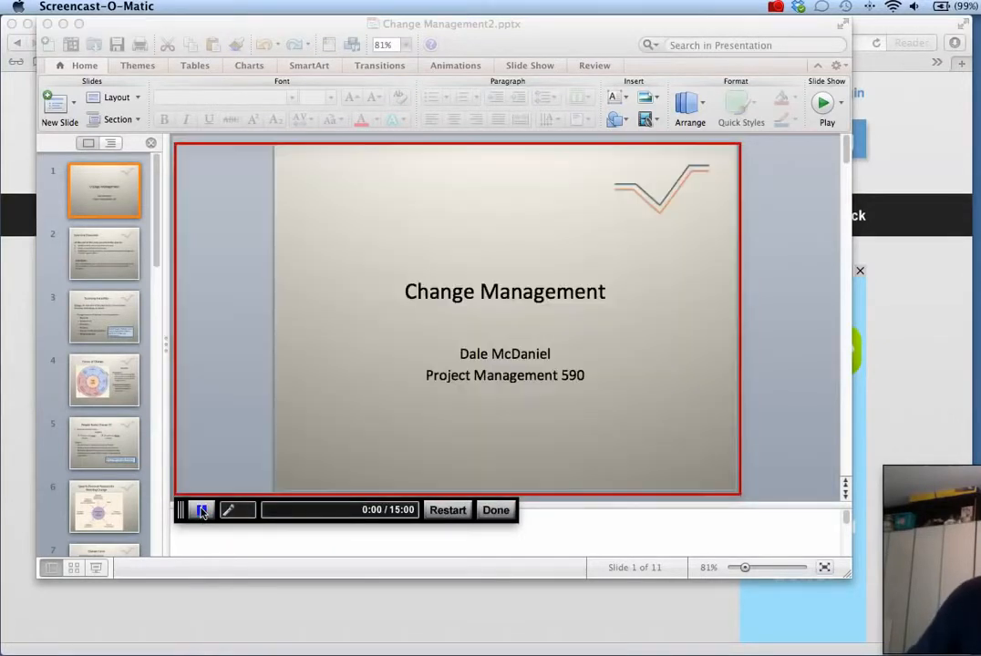
Record about twenty seconds while advancing the slide, then finish with Done to reach the Preview
left_click(201, 510)
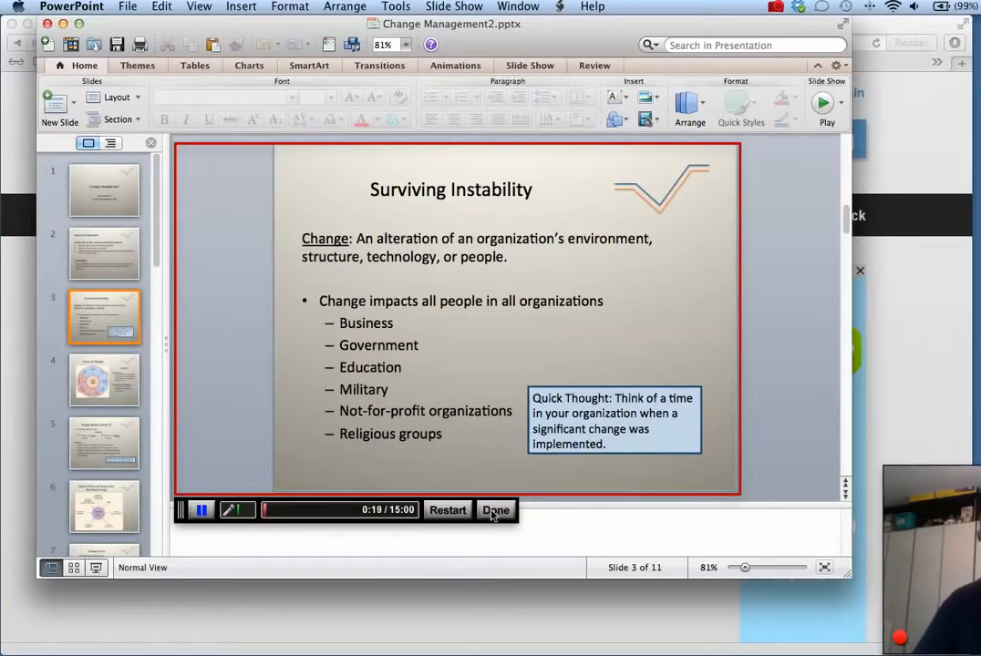
left_click(496, 510)
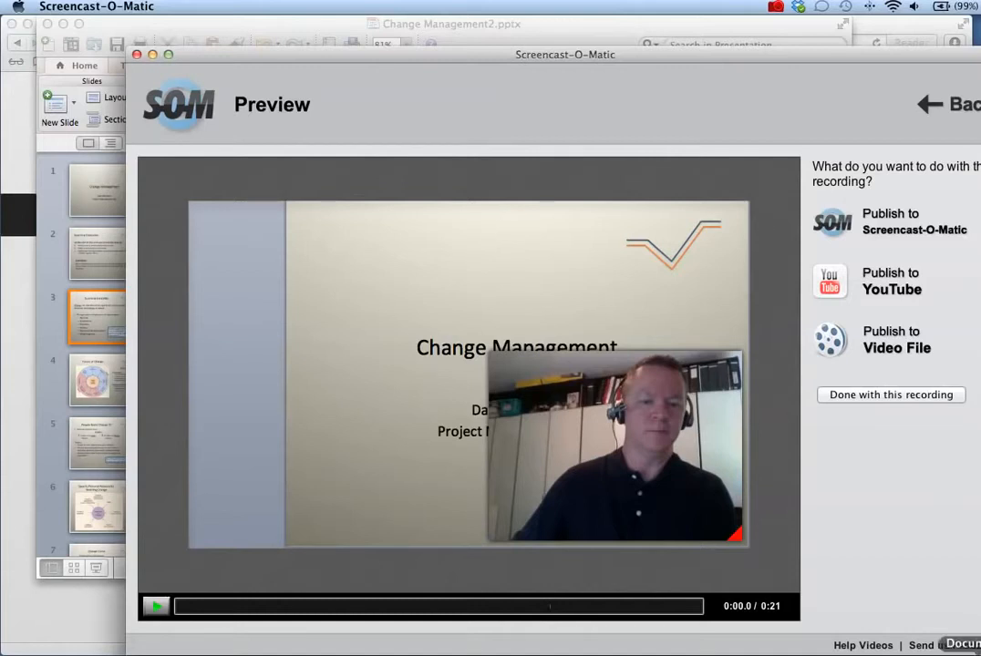
Shrink the webcam overlay in the Preview and move it to the slide's left edge
left_click(155, 605)
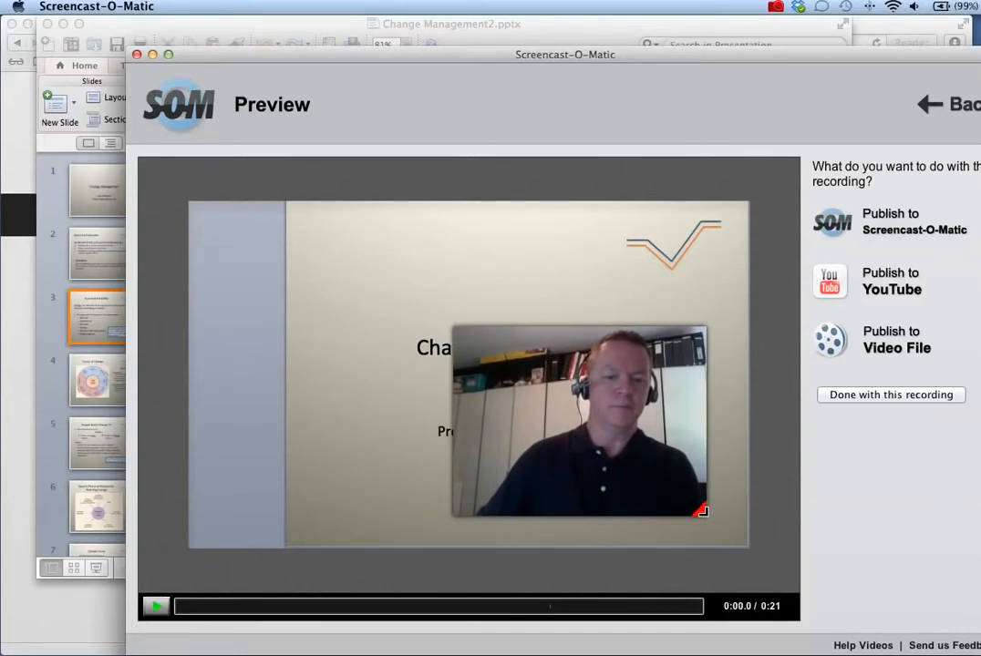
mouse_move(685, 494)
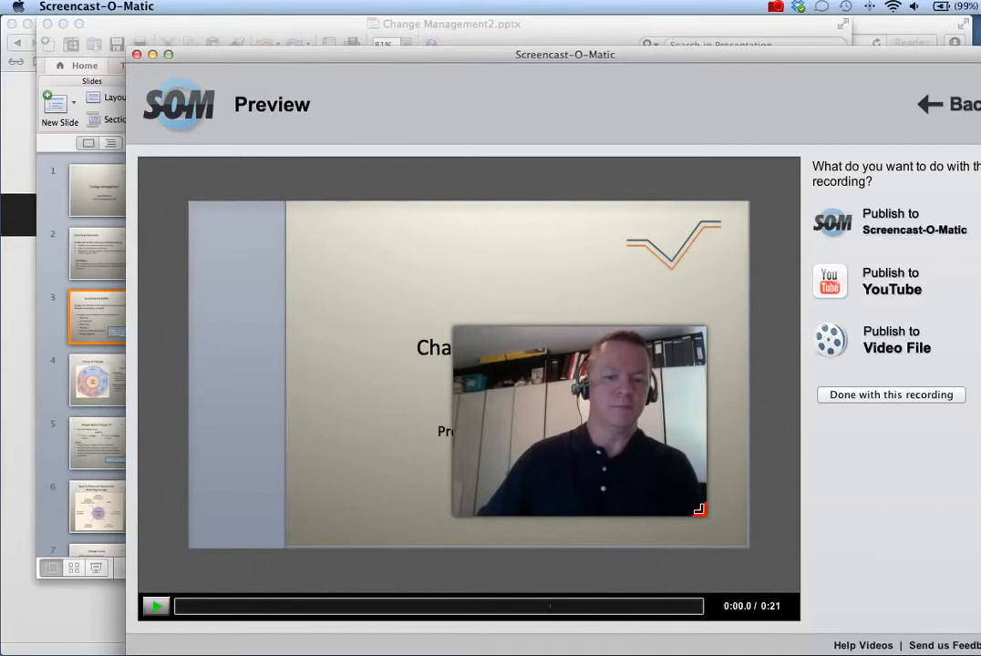
left_click_drag(700, 508, 635, 463)
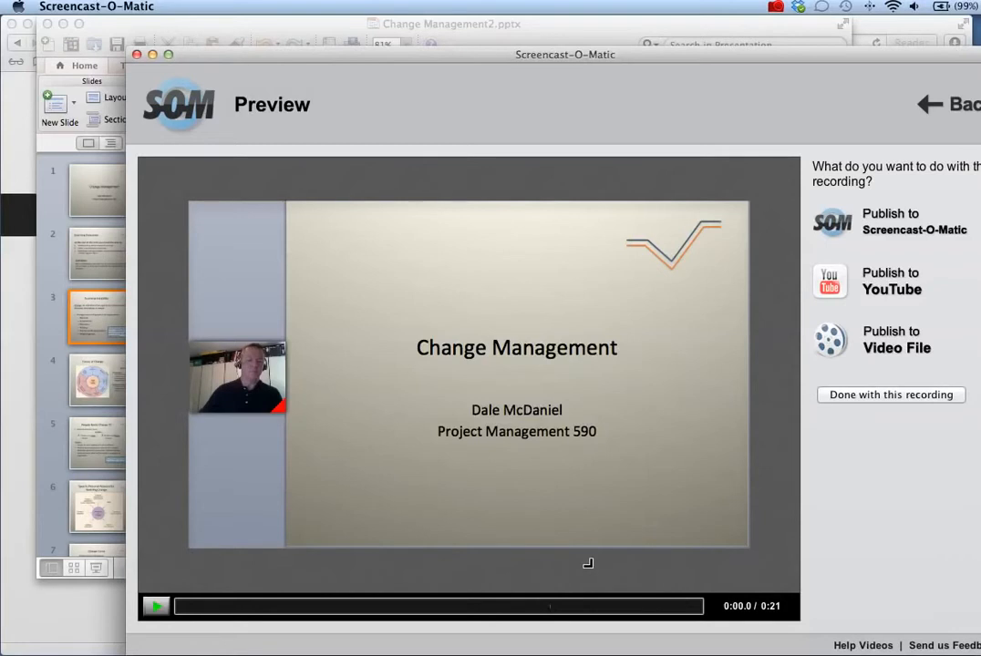
mouse_move(874, 576)
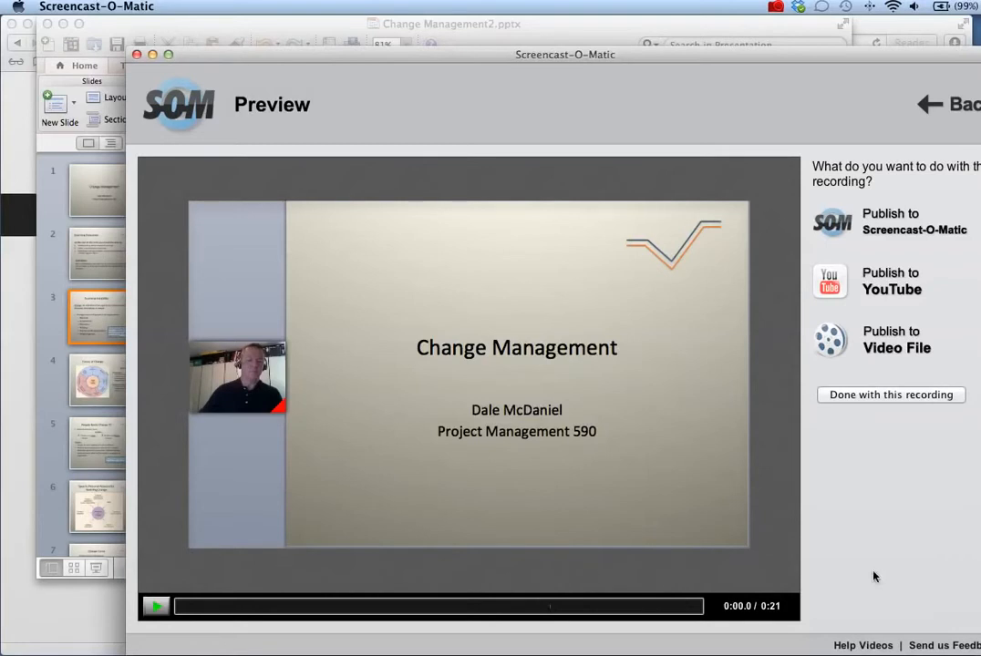
mouse_move(852, 283)
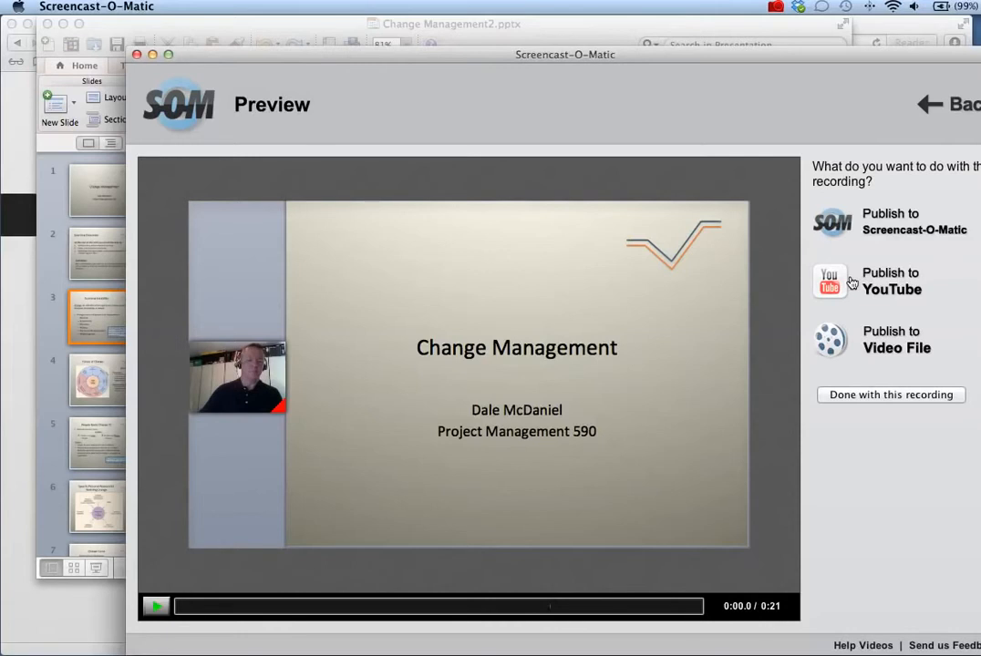
mouse_move(851, 282)
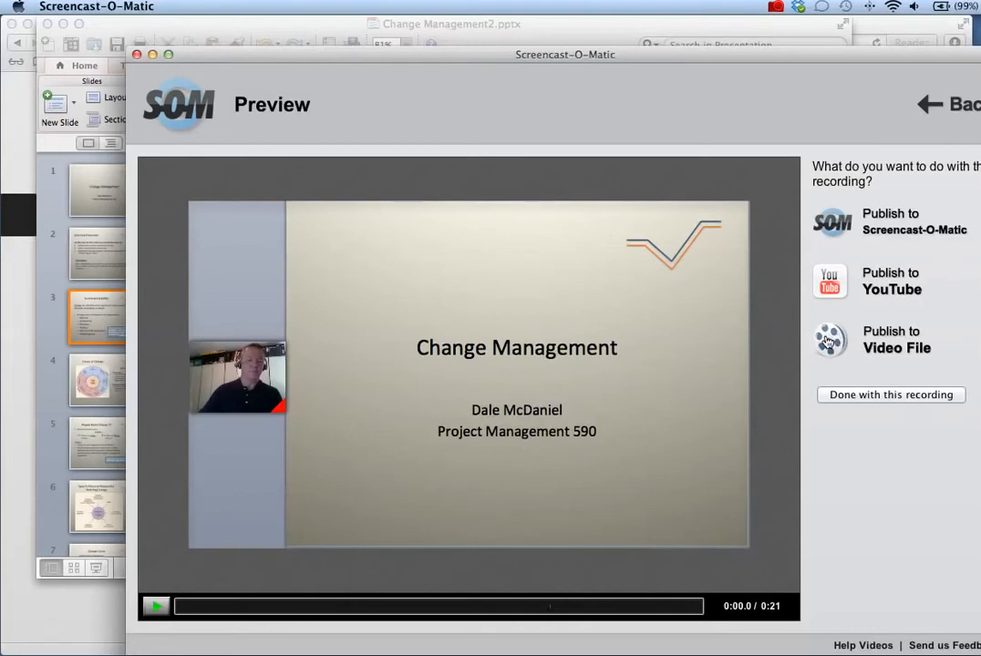
Publish as a Quicktime (MP4) video named 'my first screencast' saved to the Desktop
left_click(896, 339)
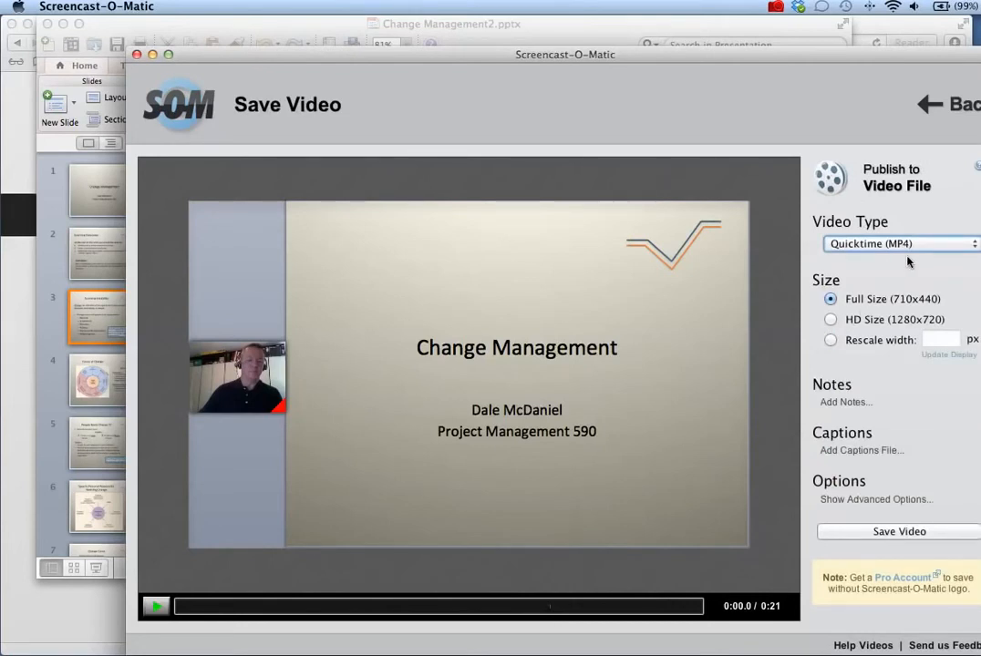
mouse_move(933, 536)
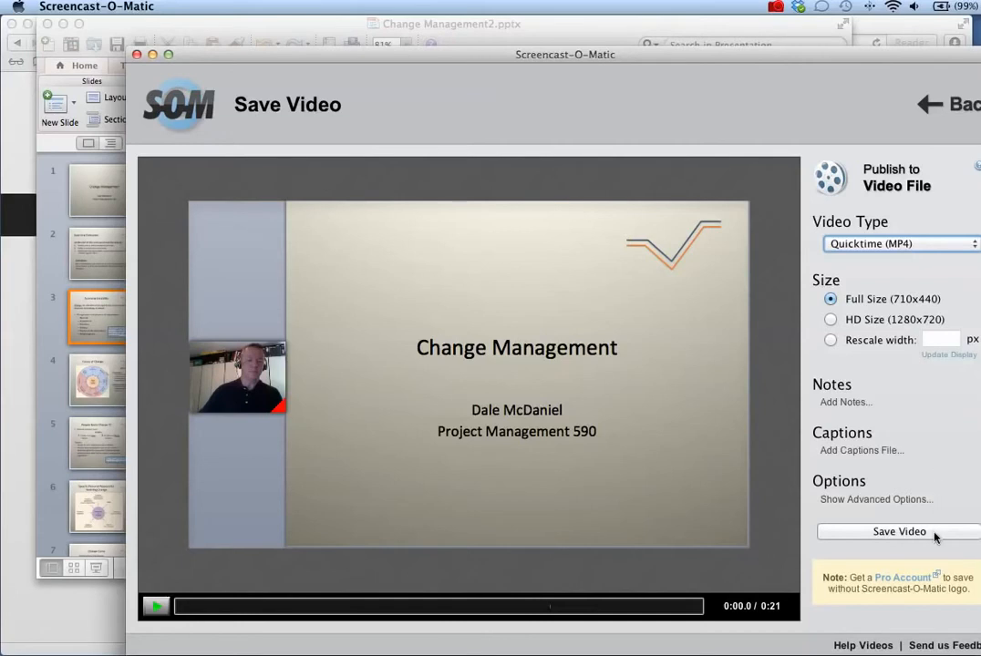
left_click(900, 533)
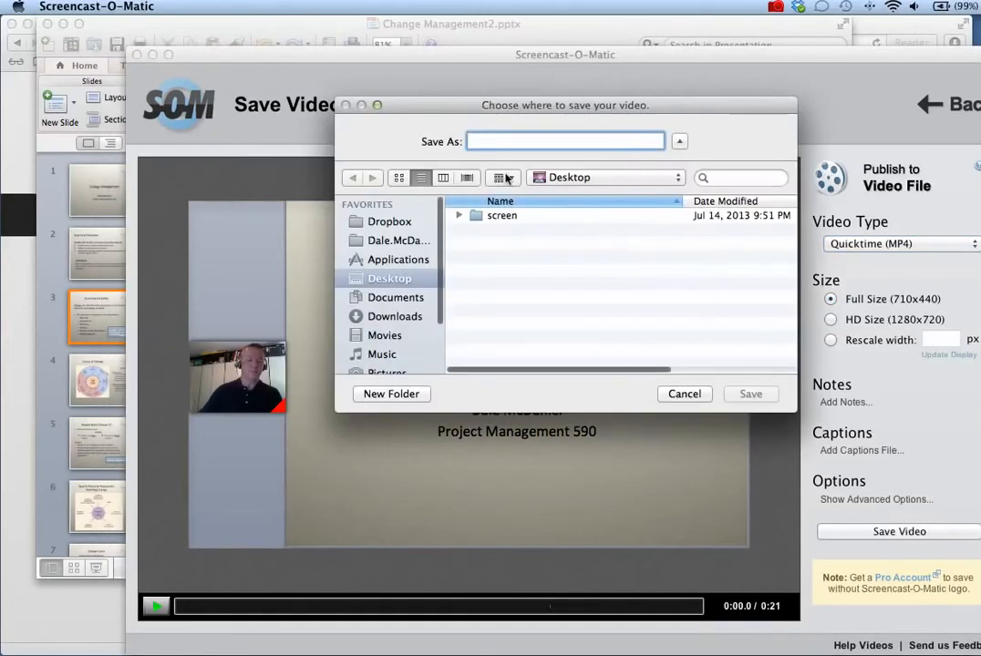
left_click(565, 143)
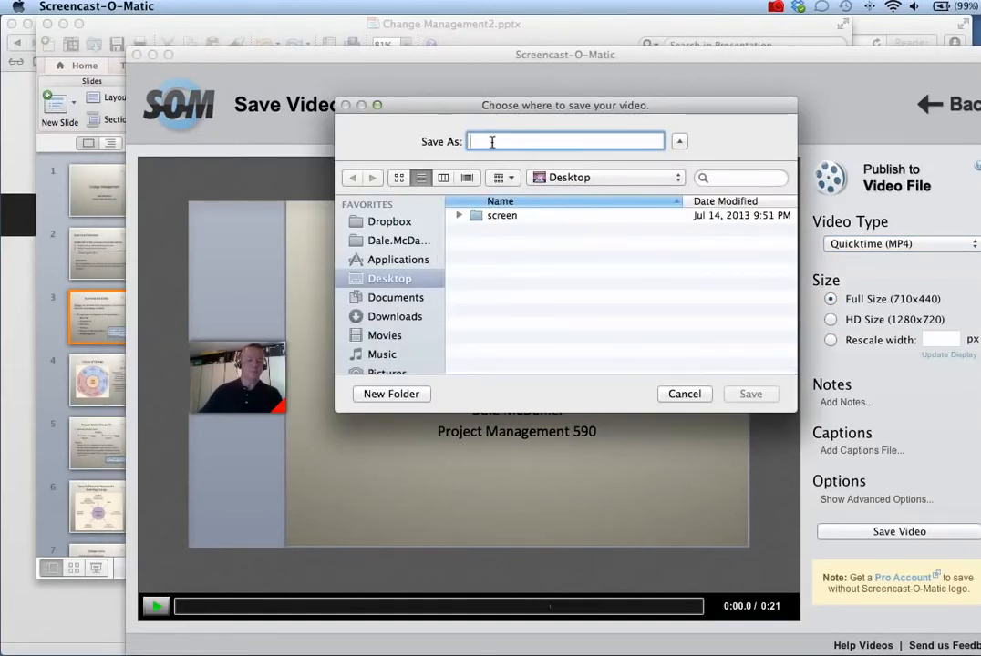
type("my")
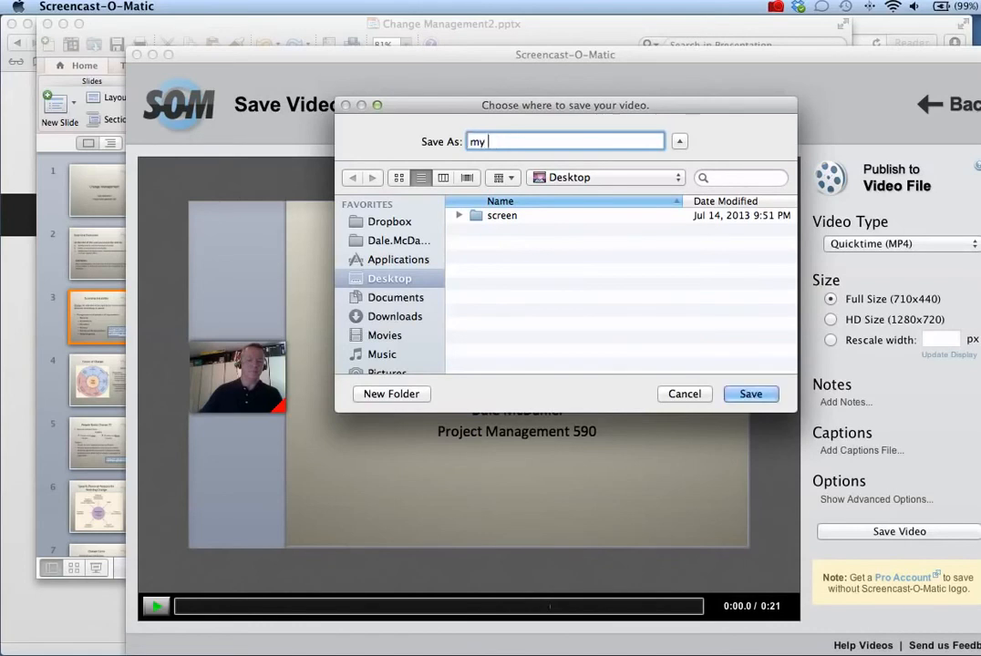
type("first screencast")
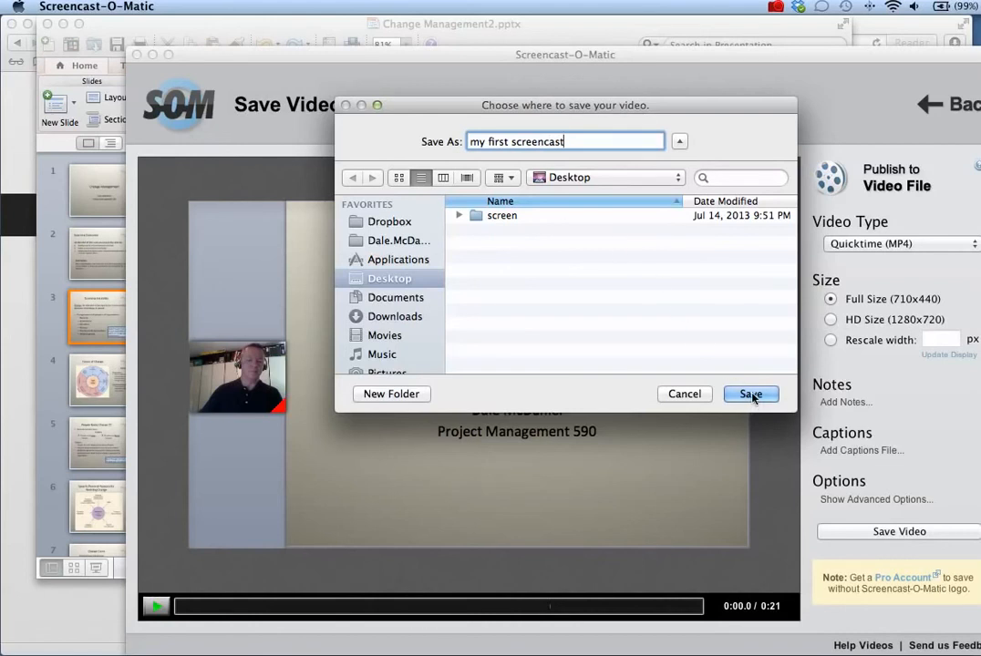
left_click(750, 394)
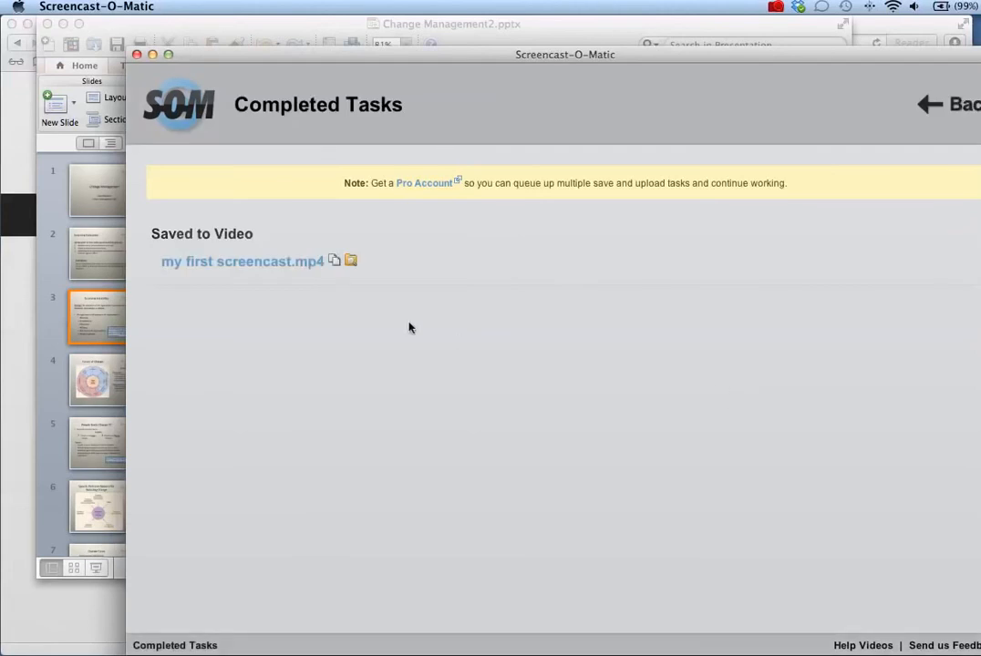
mouse_move(332, 286)
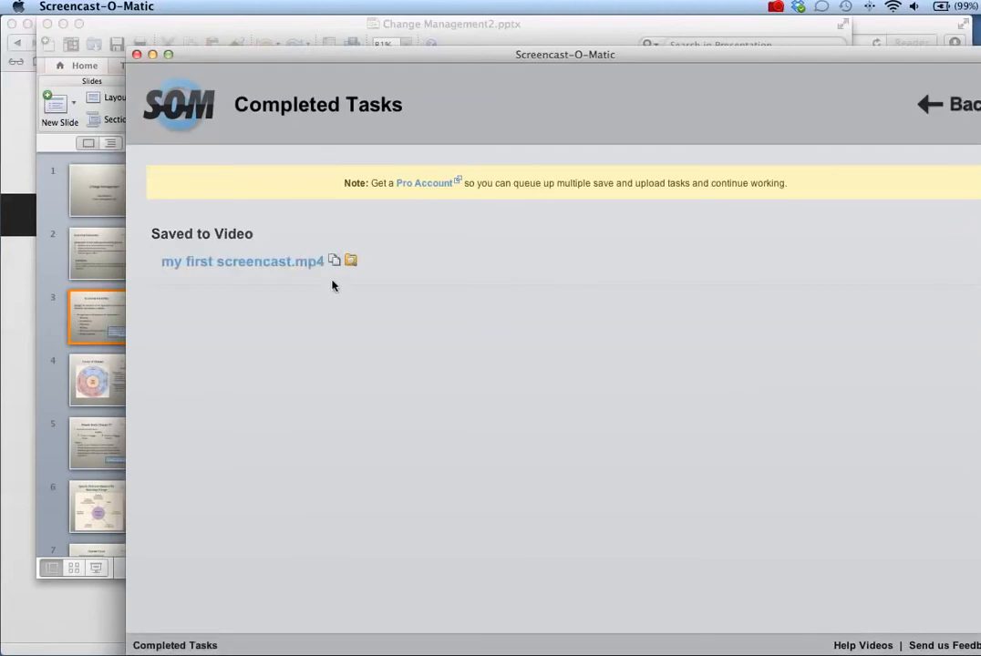